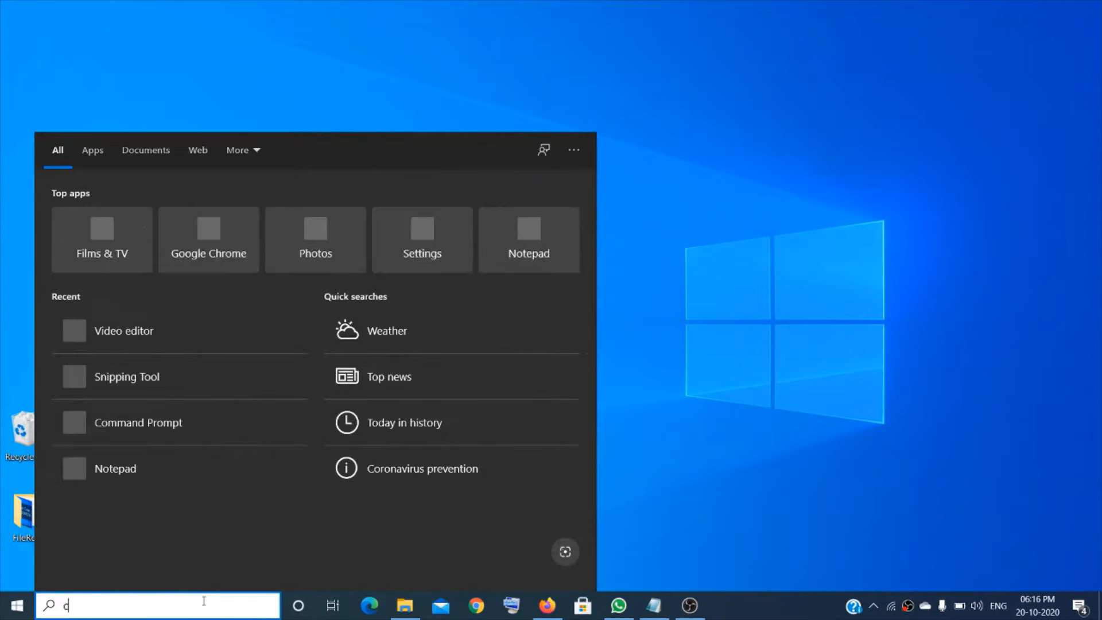
- Run slmgr -rearm in an administrator Command Prompt and dismiss the 0xC004D302 error
text(md)
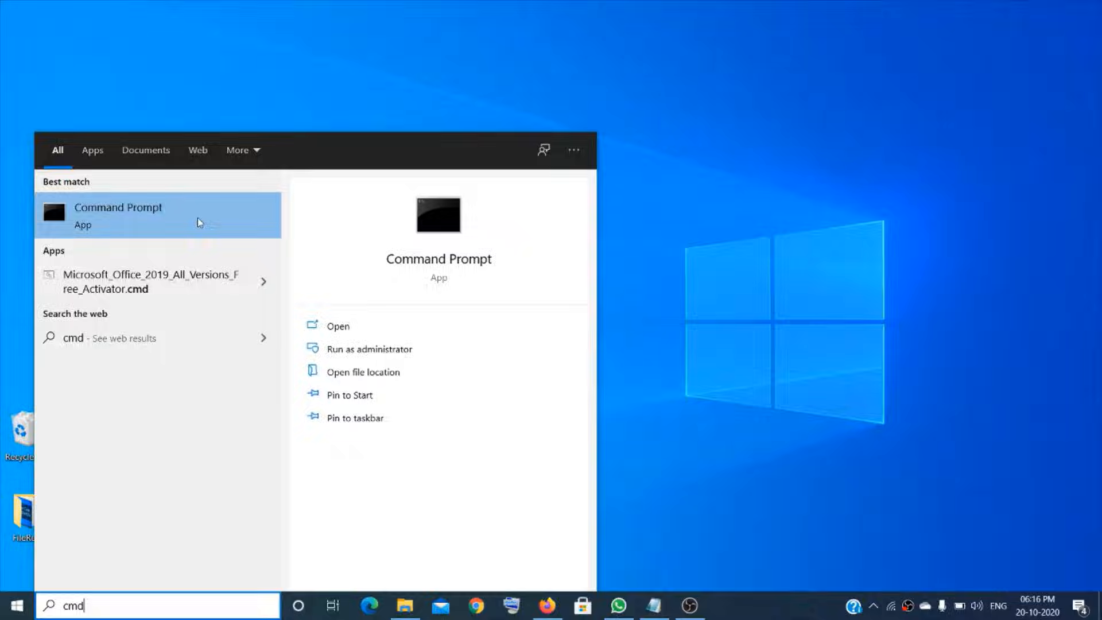
click(369, 349)
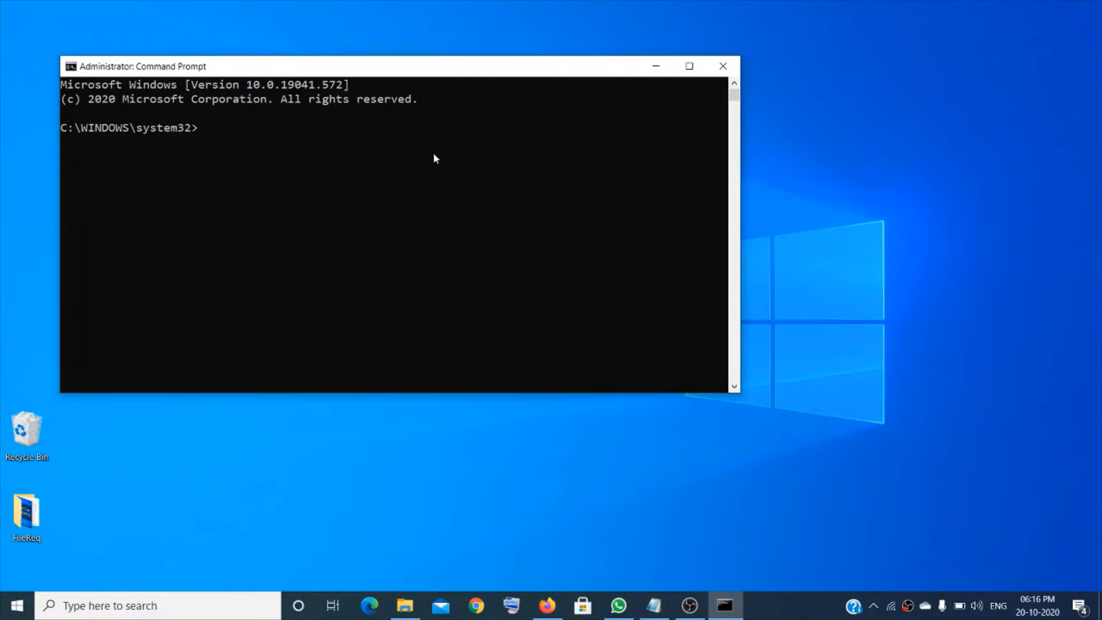
text(slmgr)
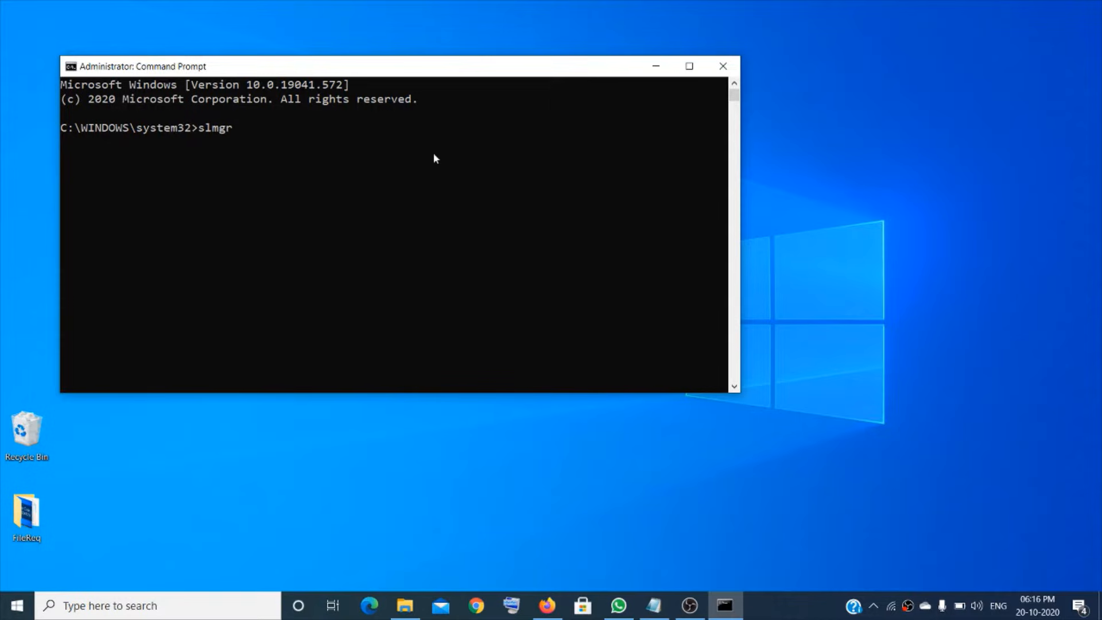
text(-rearm)
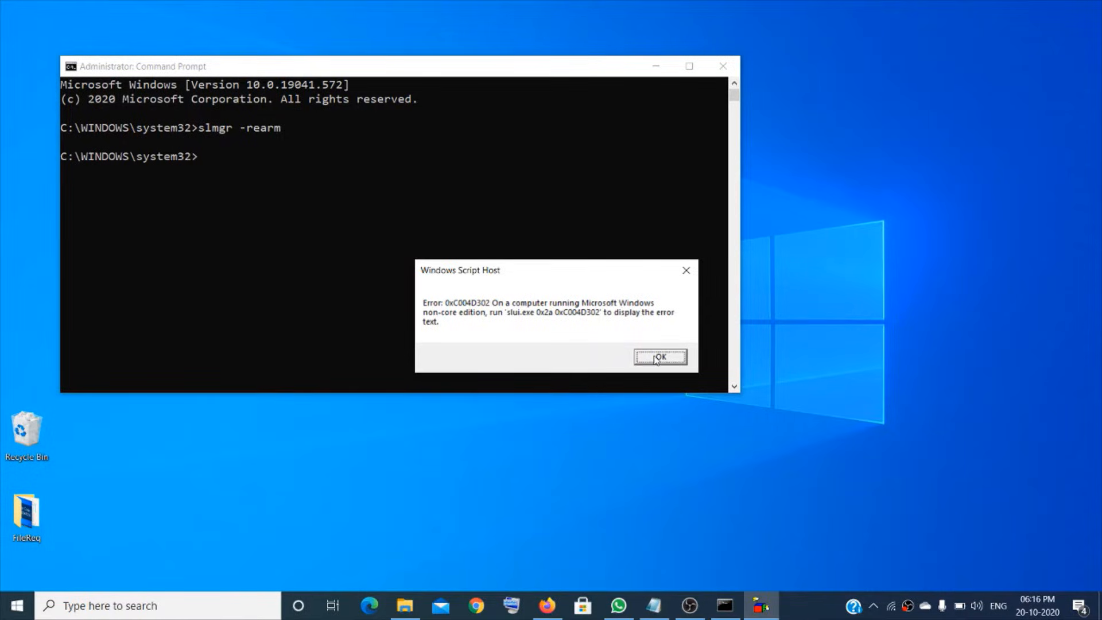
click(660, 357)
text(registry)
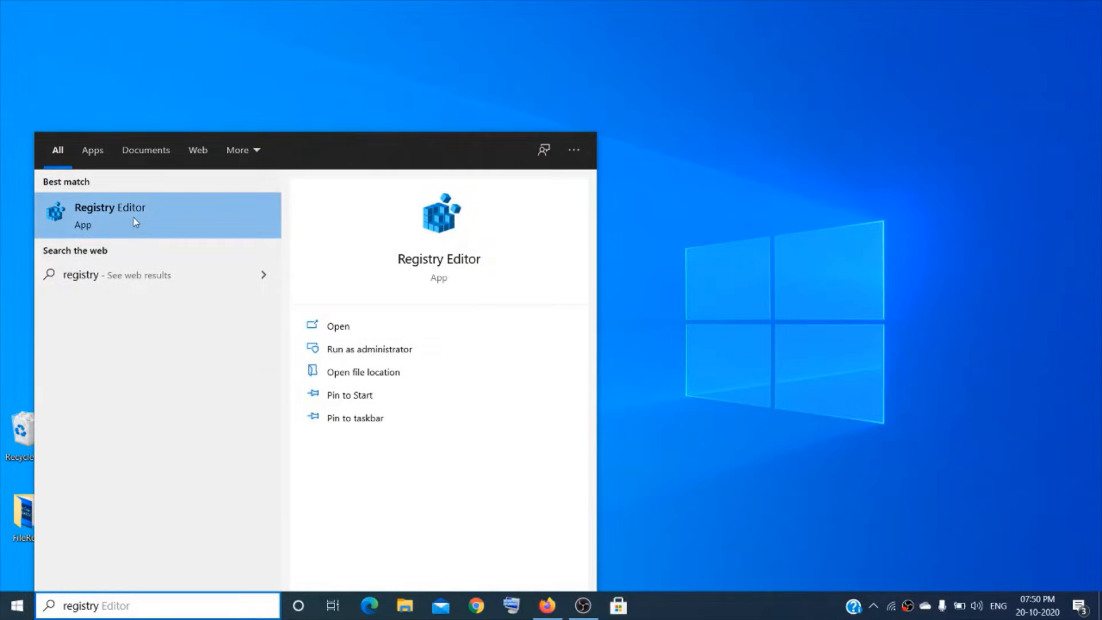
- Launch Registry Editor and expand HKEY_LOCAL_MACHINE\SOFTWARE\Microsoft to browse its subkeys
click(110, 215)
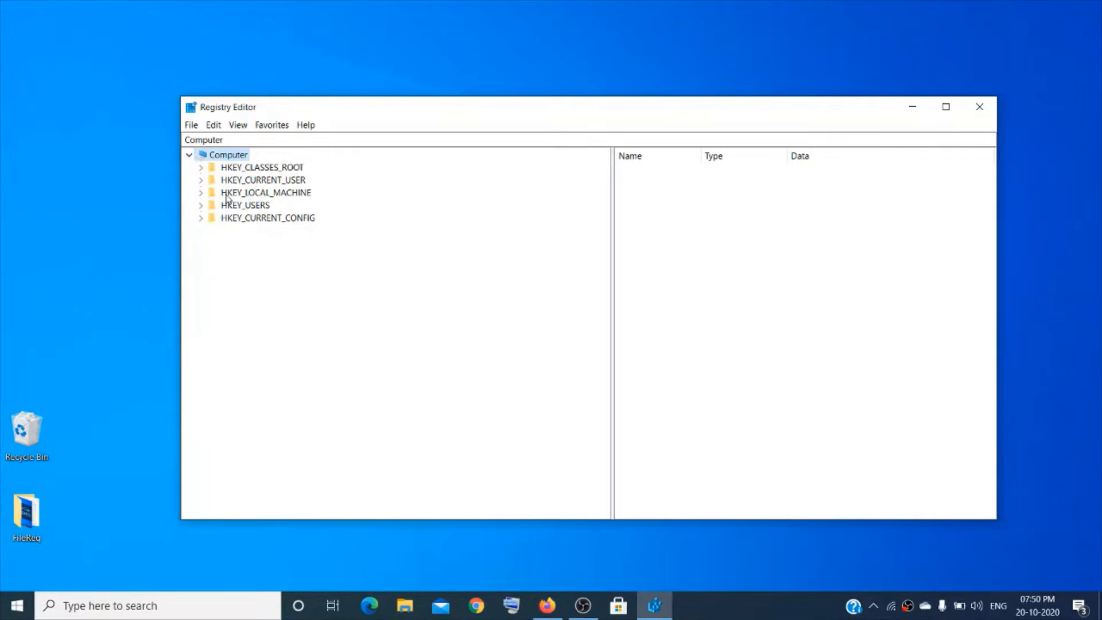
click(201, 193)
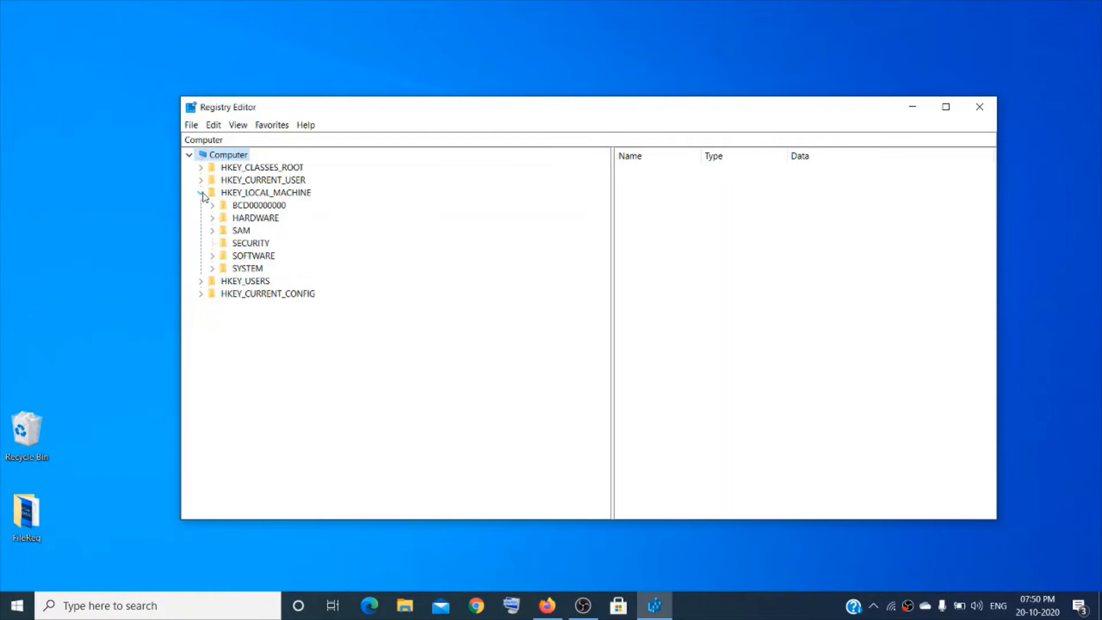
mouse_move(242, 261)
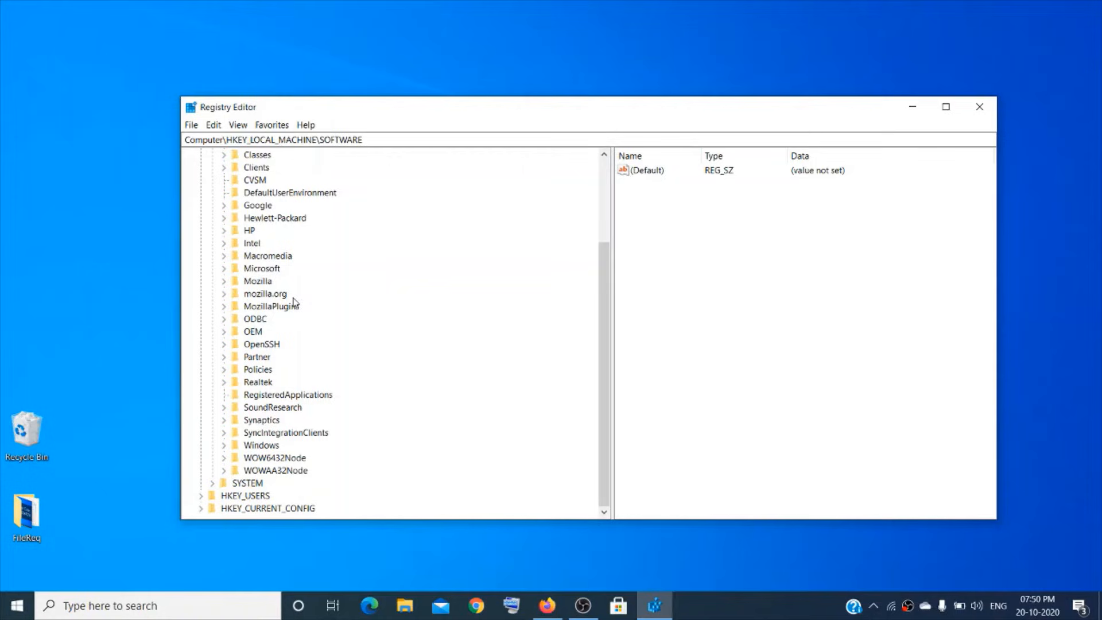
mouse_move(301, 345)
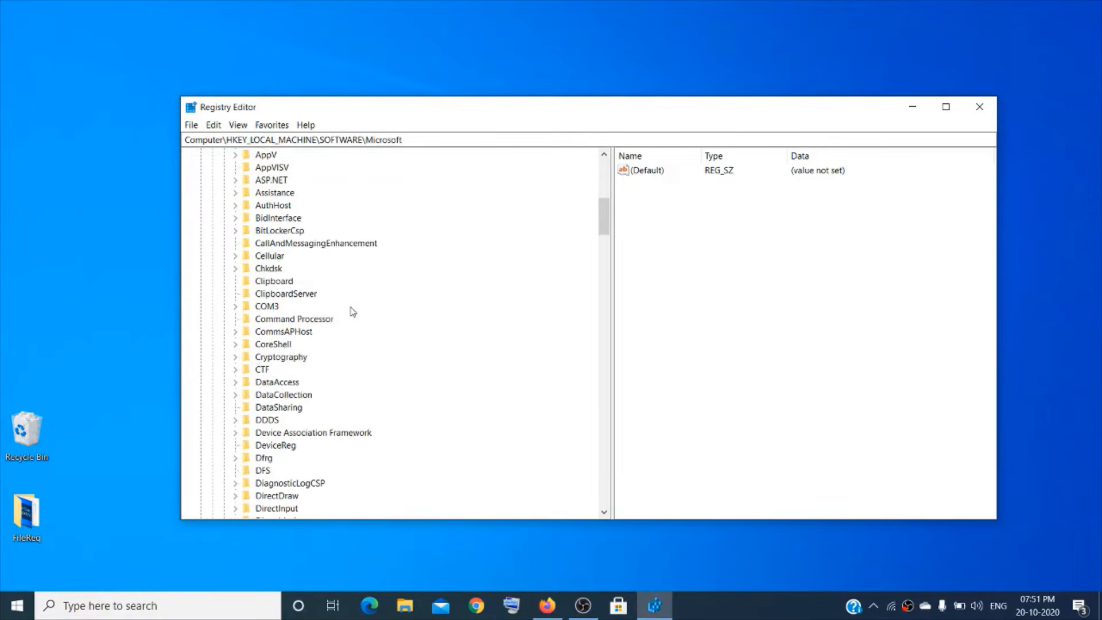
scroll(down, 3)
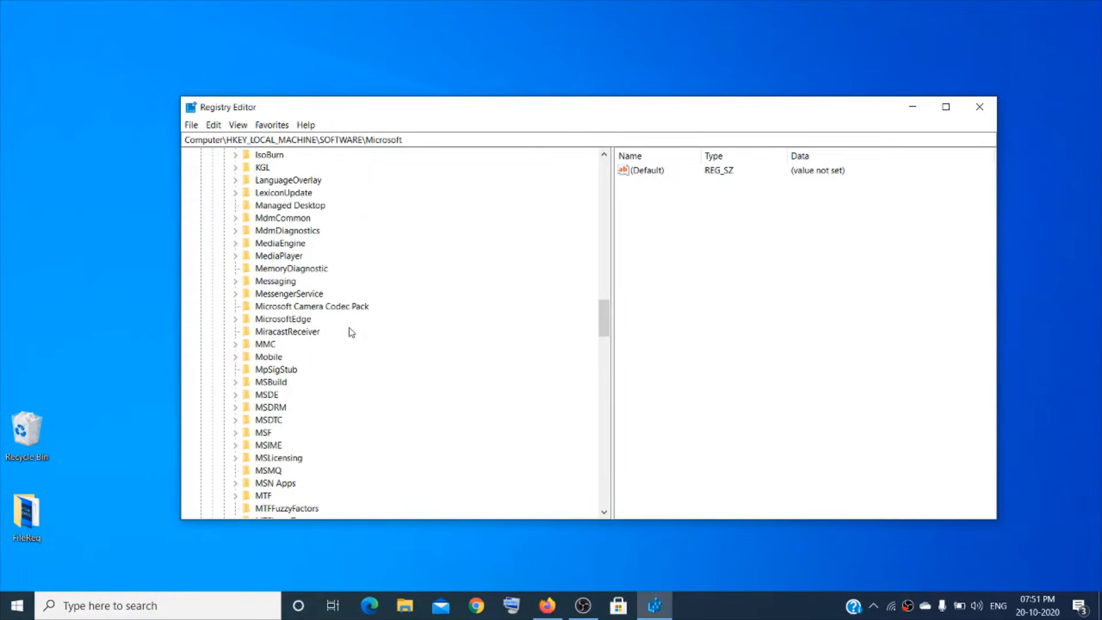
scroll(down, 3)
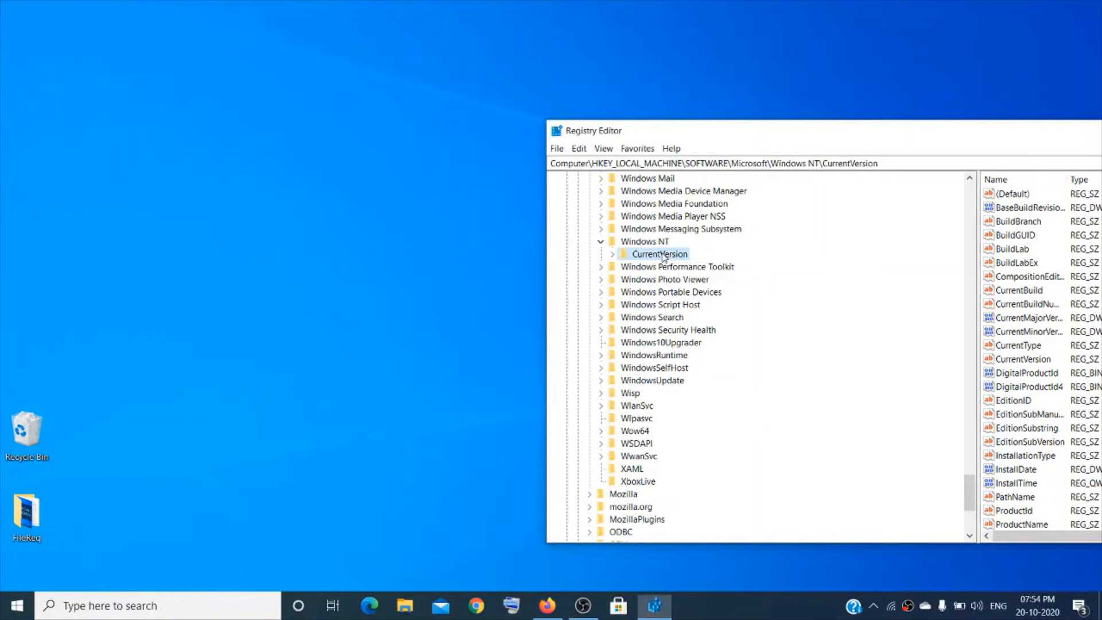
- Expand CurrentVersion, select SoftwareProtectionPlatform and highlight its SkipRearm value
click(612, 254)
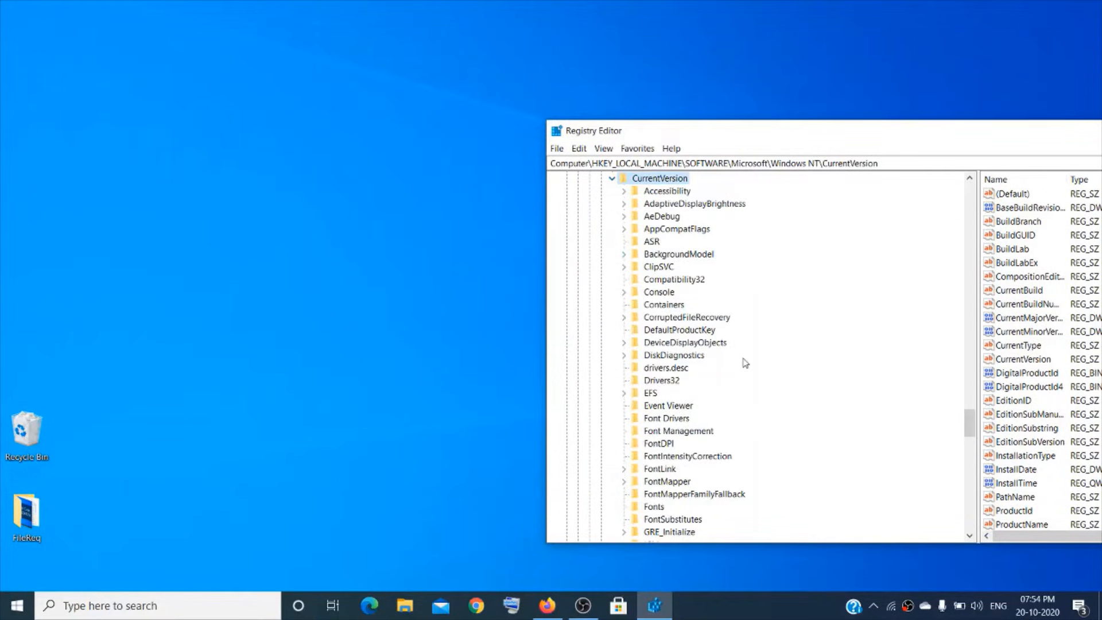
scroll(down, 3)
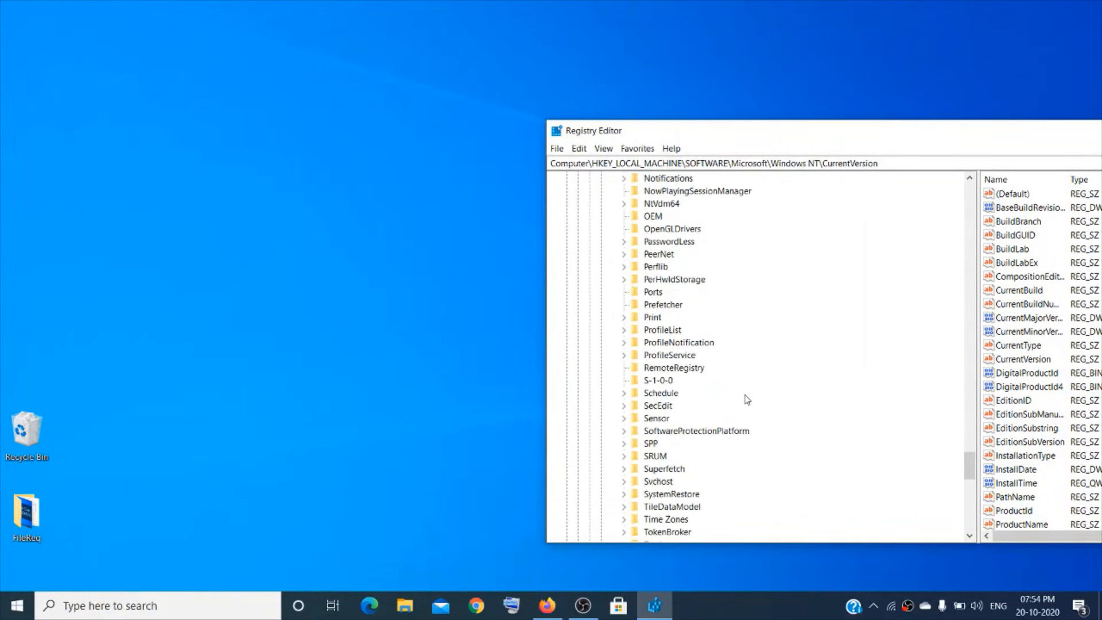
scroll(down, 3)
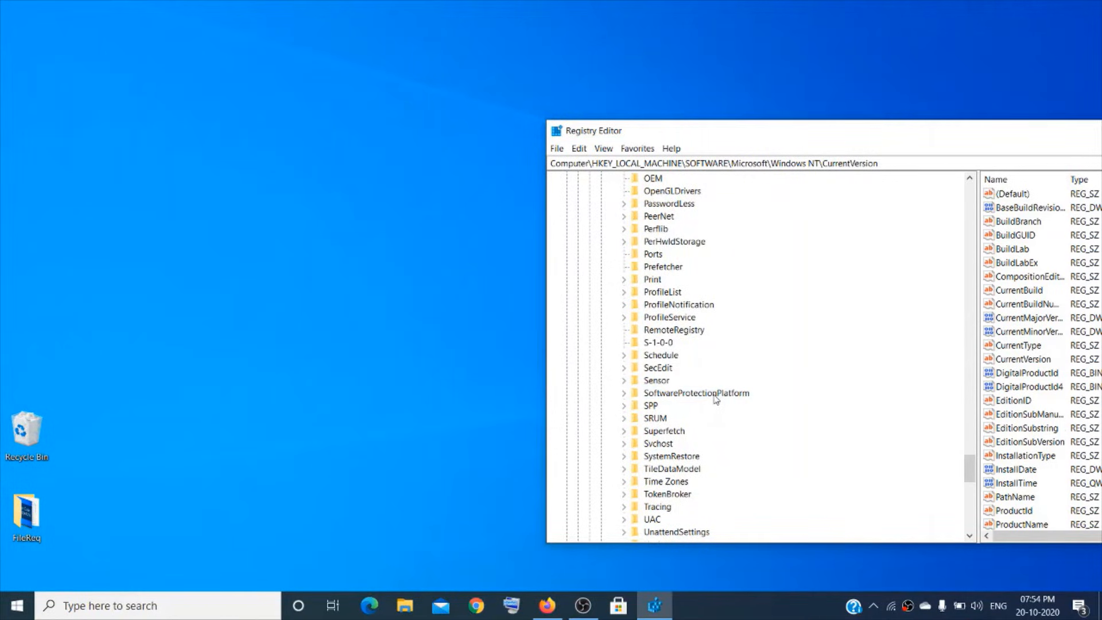
click(696, 392)
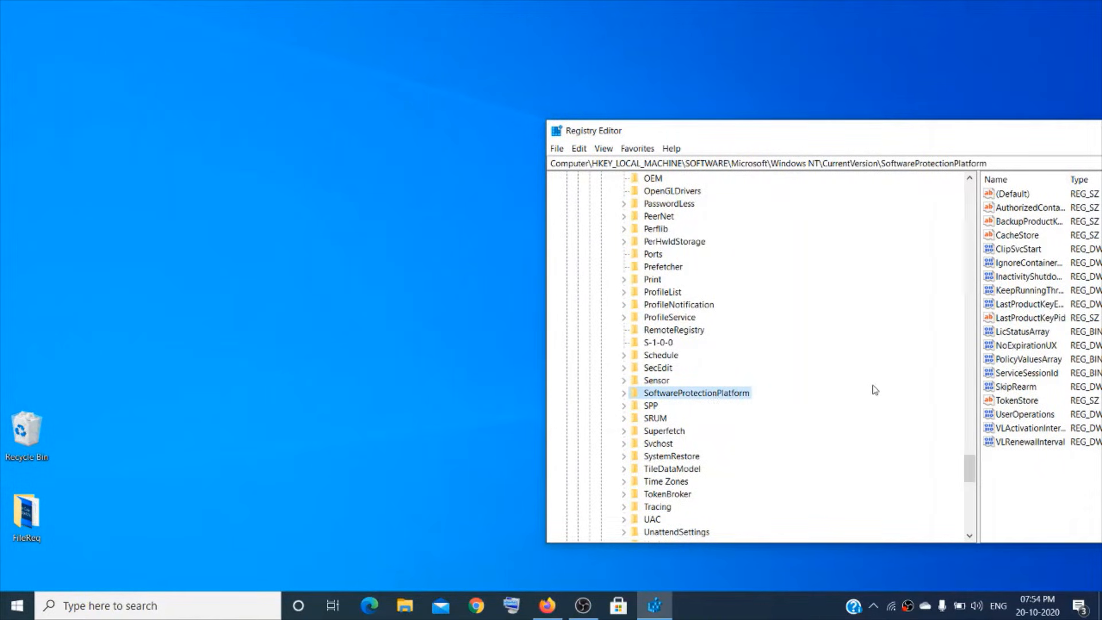
click(1018, 387)
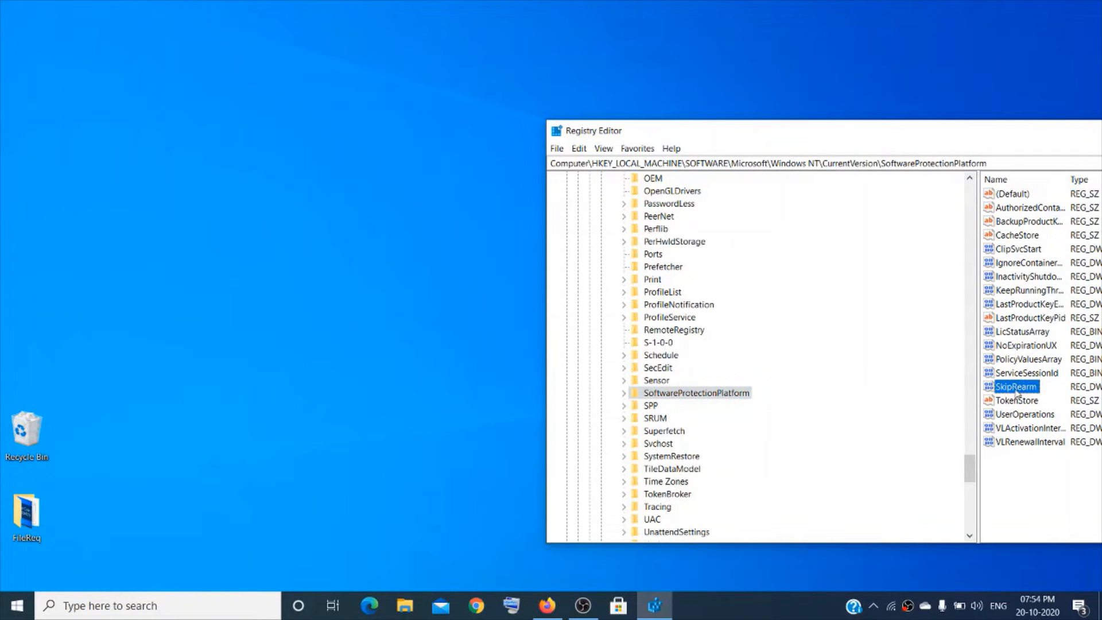
- Modify SkipRearm's DWORD value data from 0 to 1 and confirm
right_click(1013, 386)
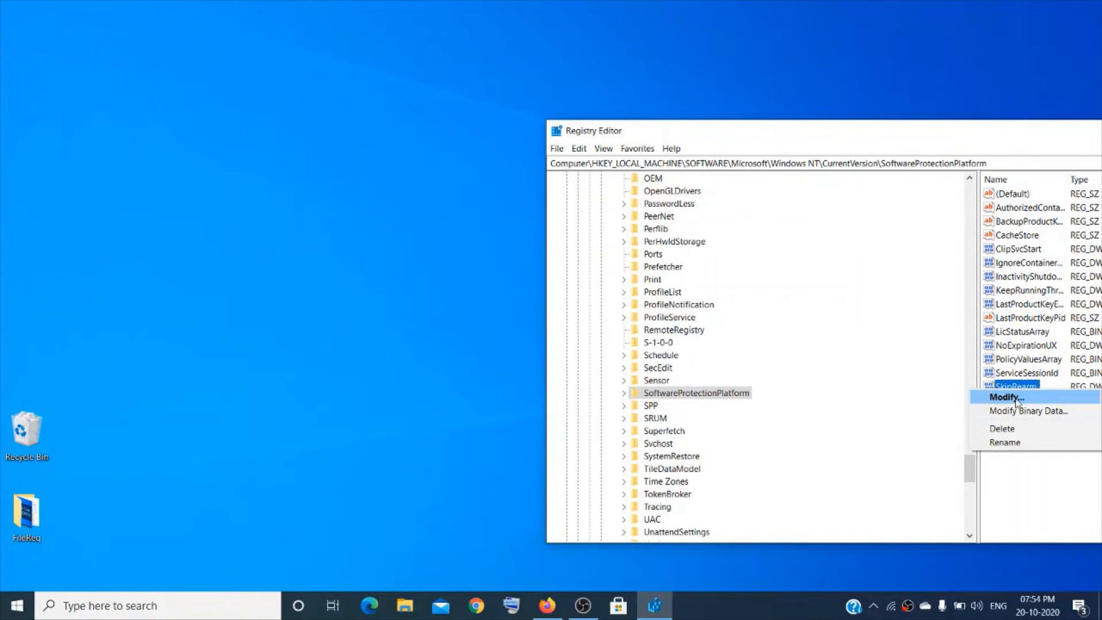
click(1004, 398)
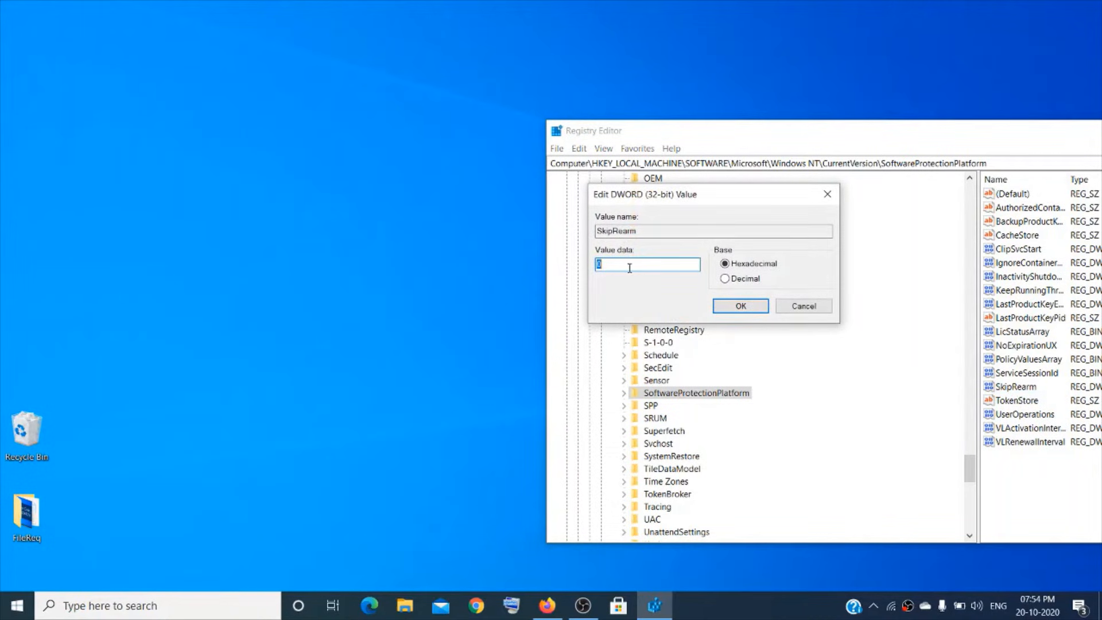
mouse_move(464, 268)
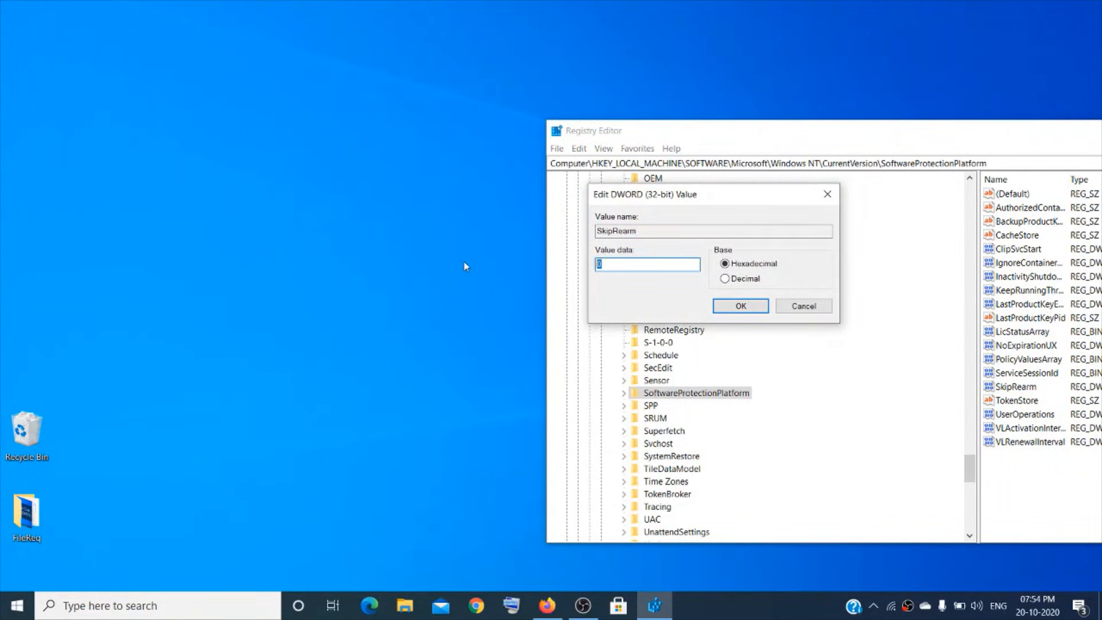
text(1)
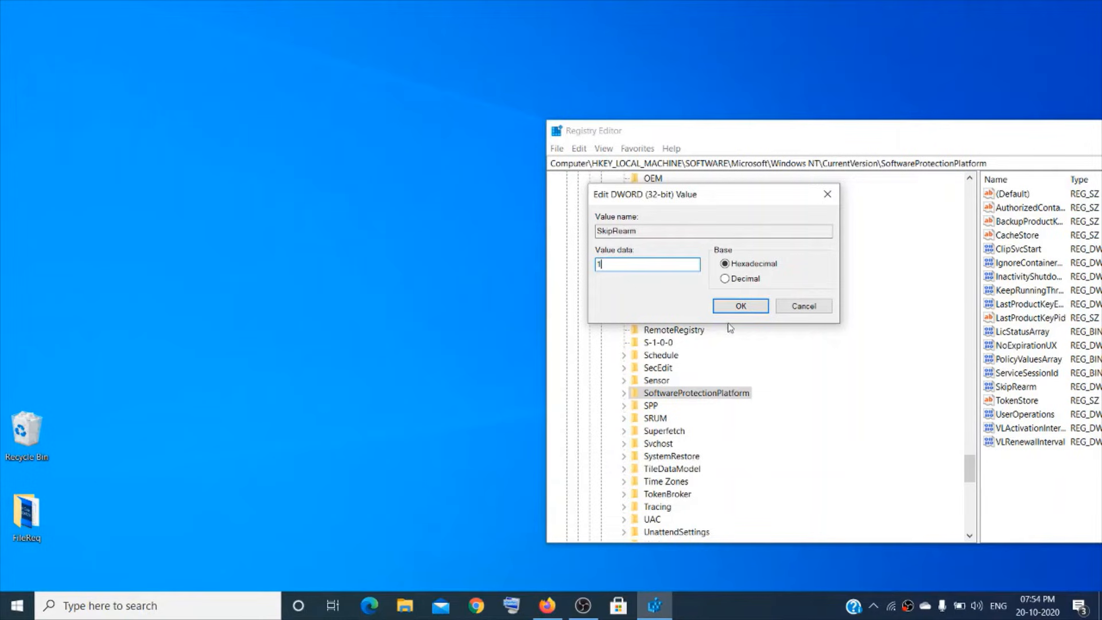
click(739, 306)
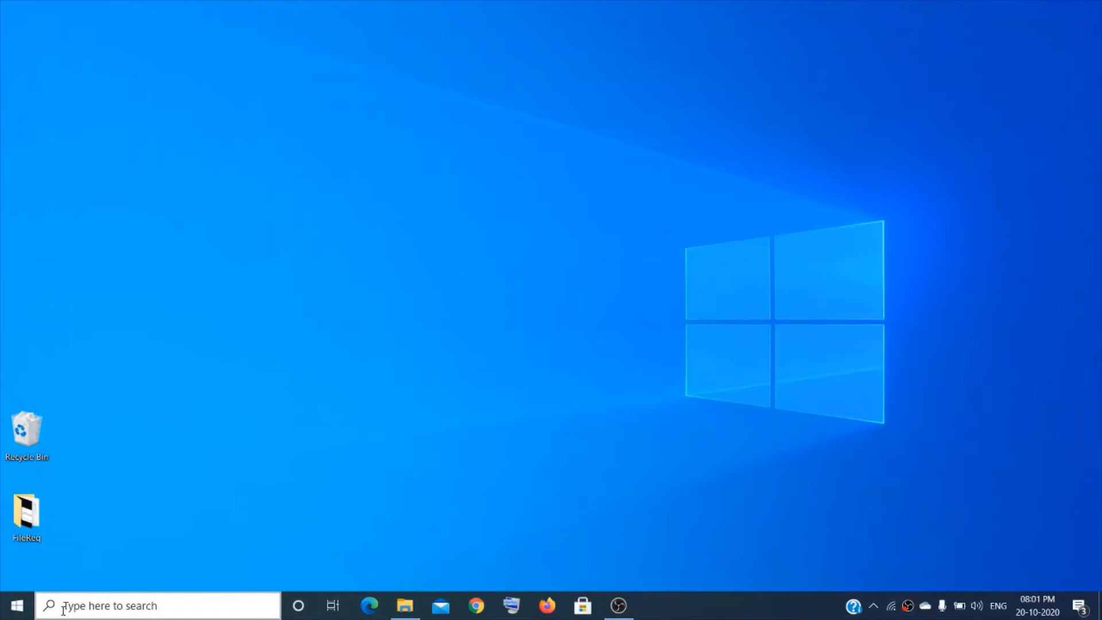
- Restart the computer from the Start menu's Power options
click(15, 605)
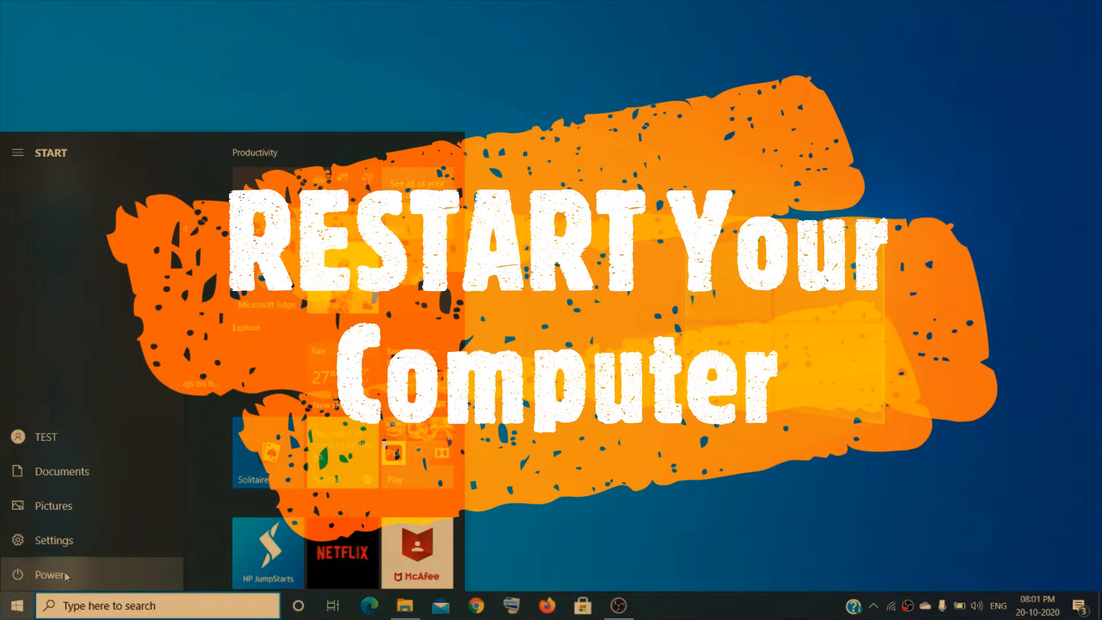
click(48, 574)
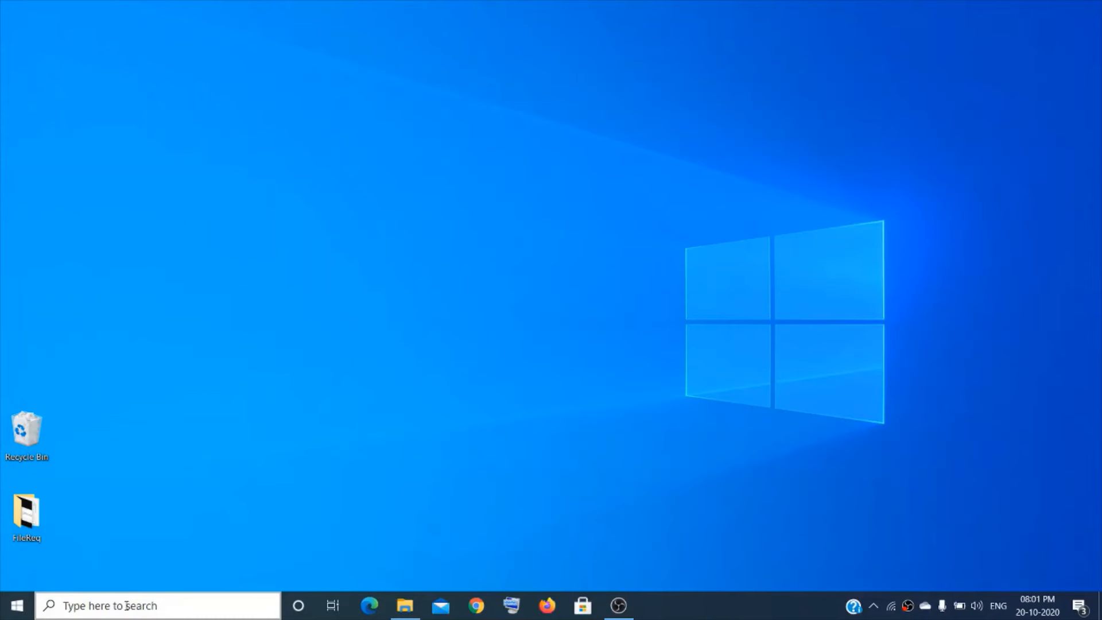
- Launch Command Prompt as administrator from the Start search
click(158, 605)
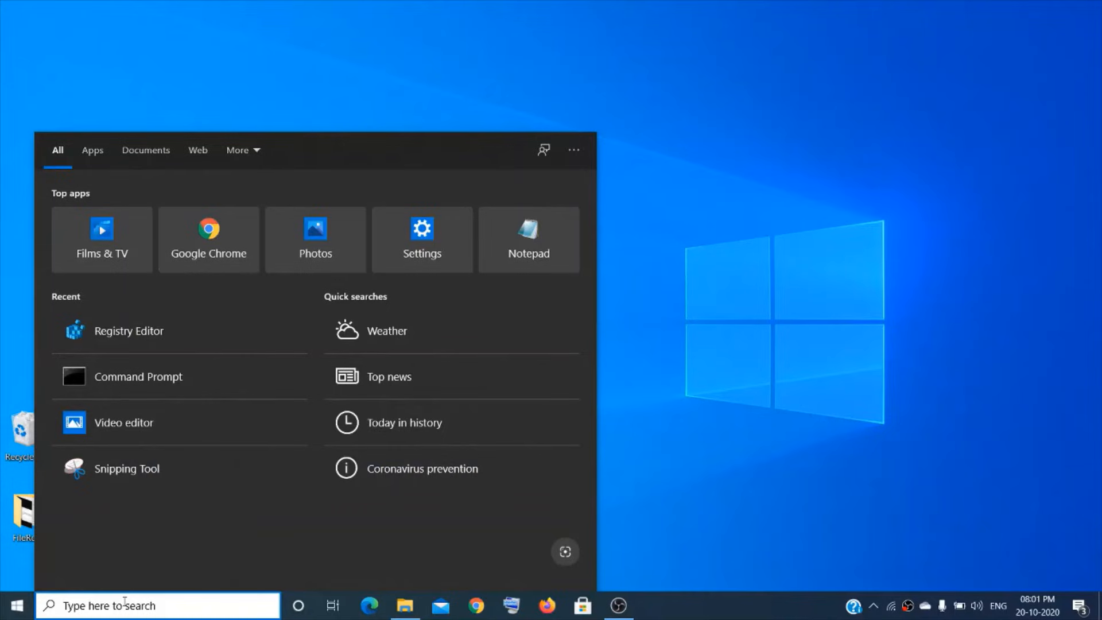
text(cmd)
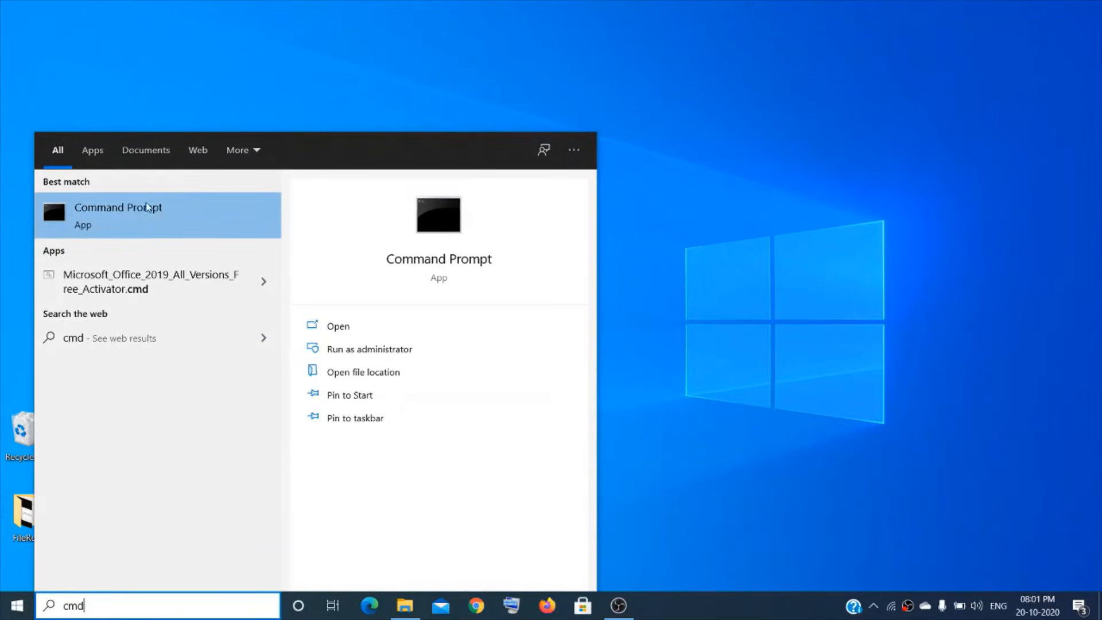
right_click(119, 214)
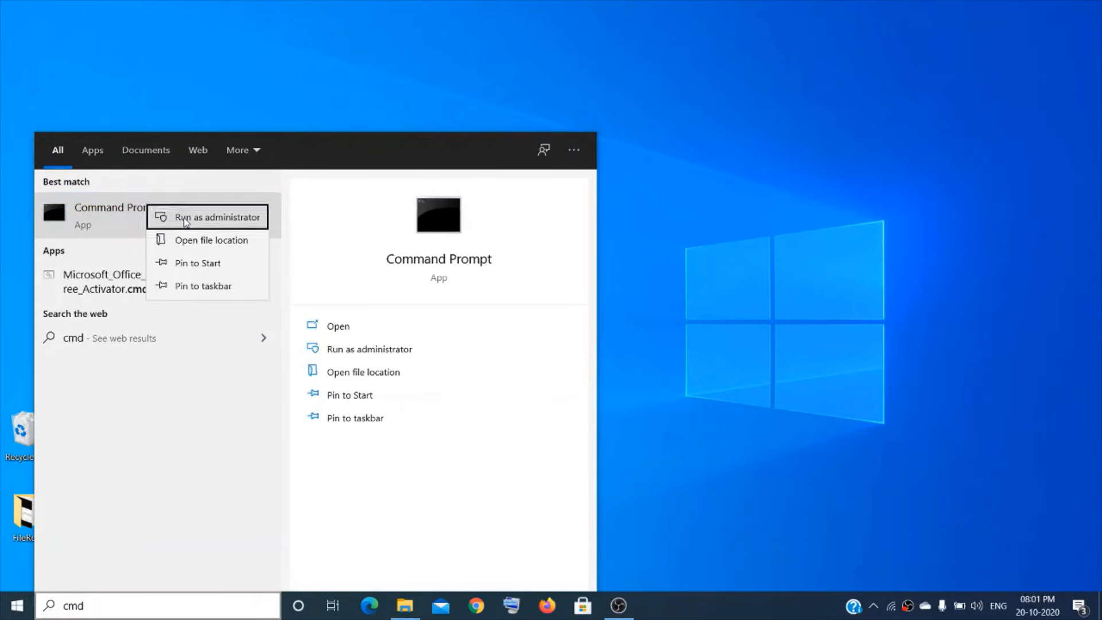
click(218, 217)
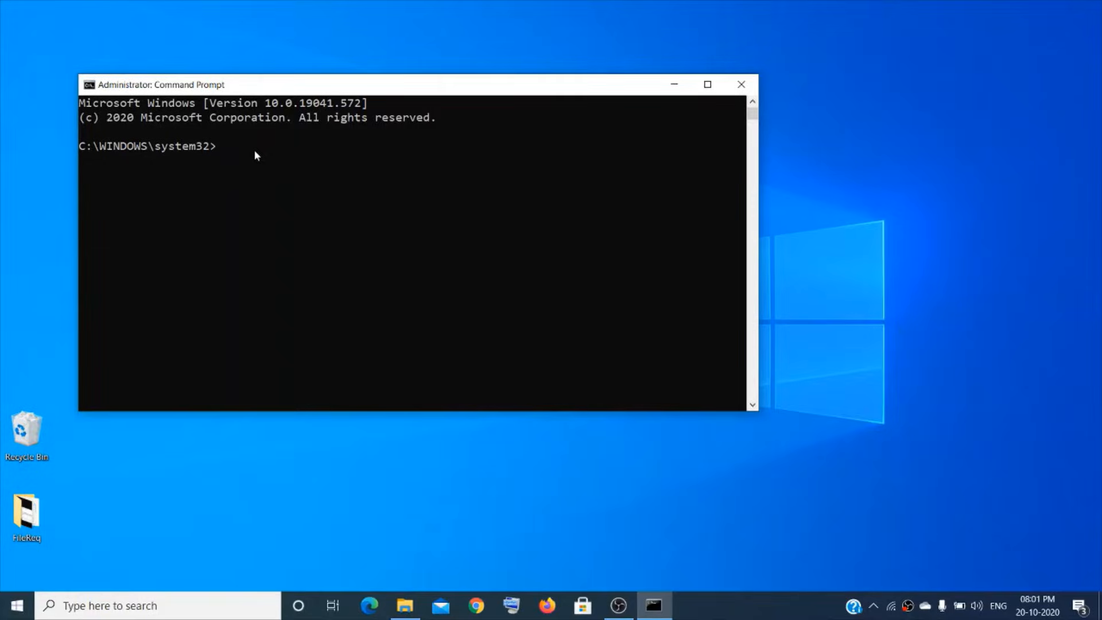
- Run slmgr -rearm and dismiss the 'Command completed successfully' message
text(slmgr -r)
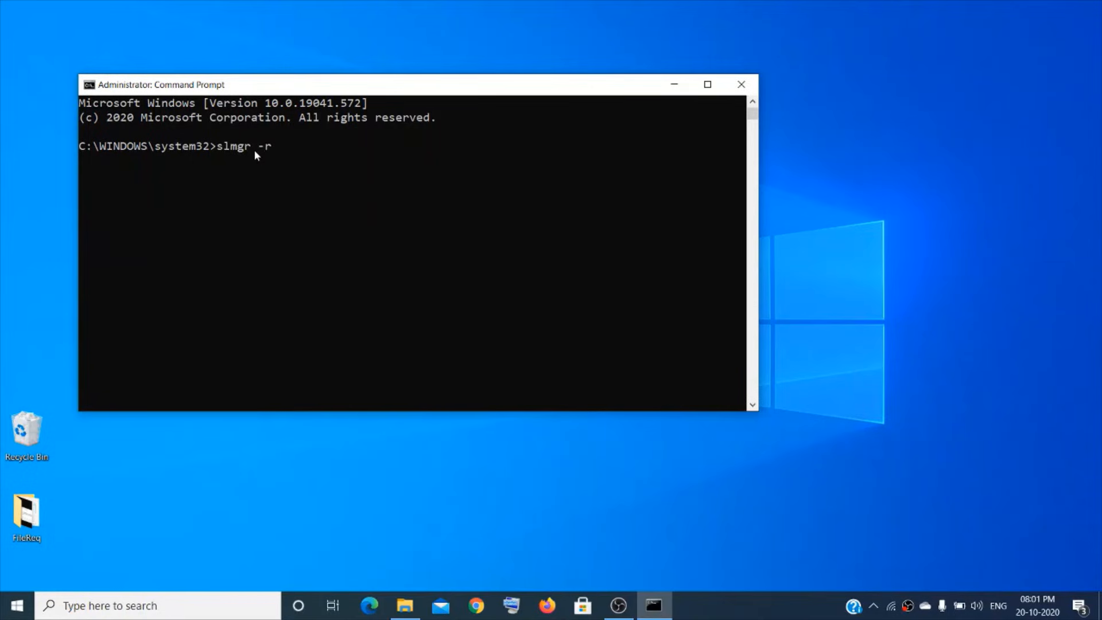
text(ear)
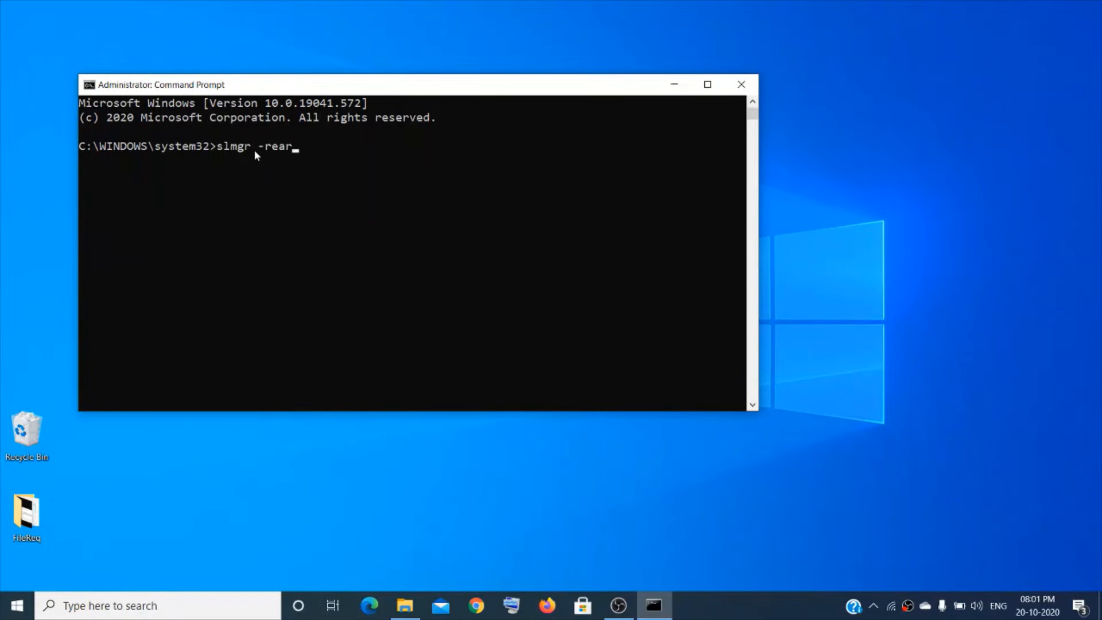
text(m)
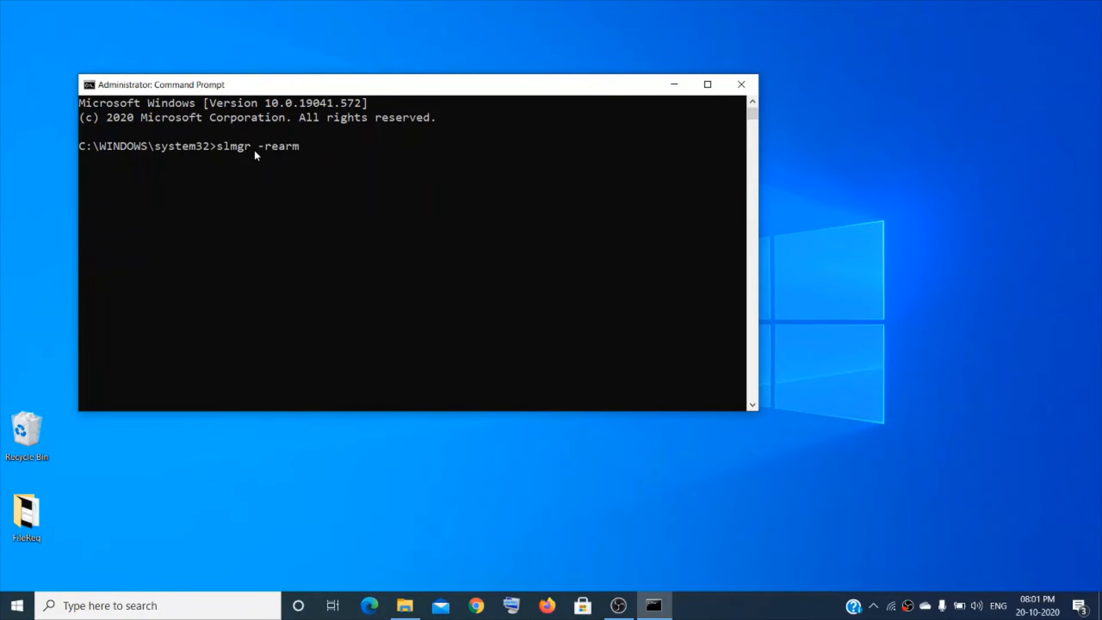
key(Enter)
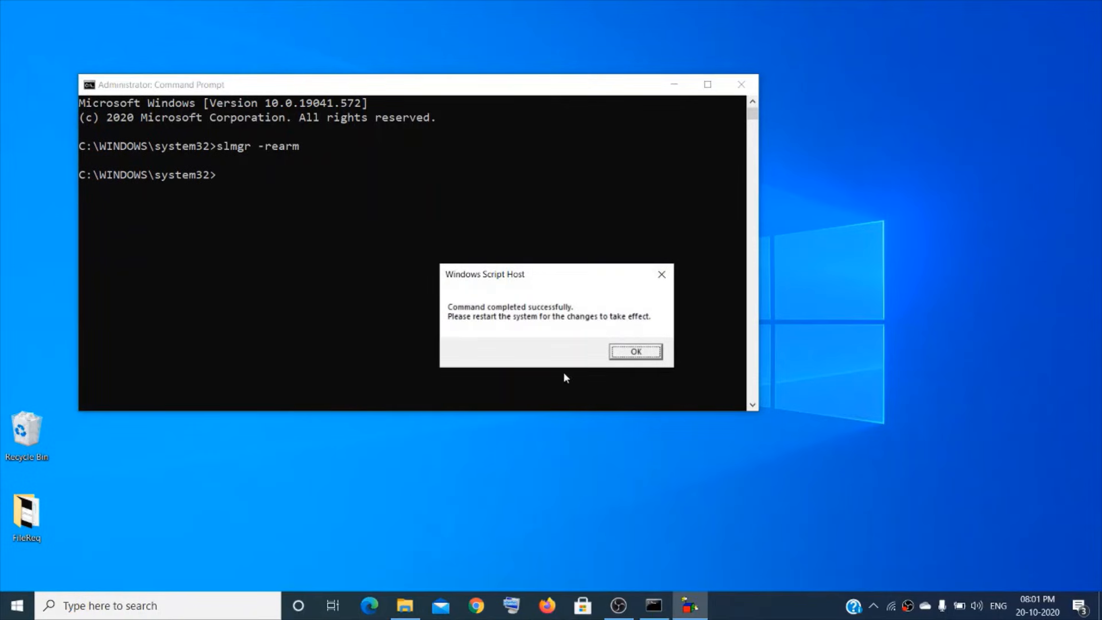
click(636, 351)
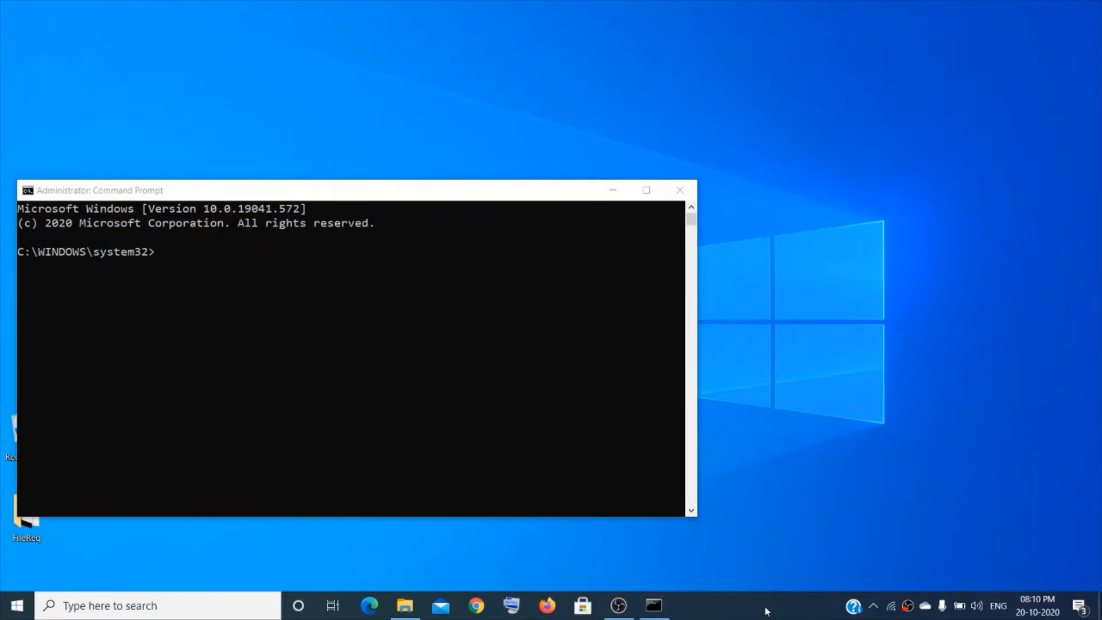
- Close the administrator Command Prompt window, returning to the desktop
click(678, 191)
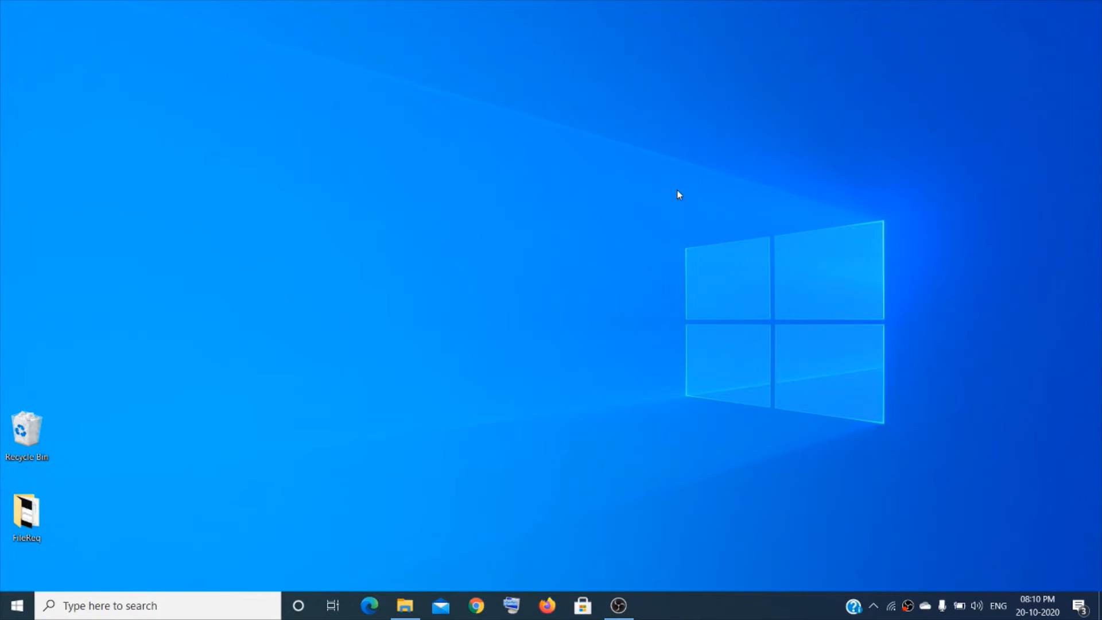
mouse_move(709, 579)
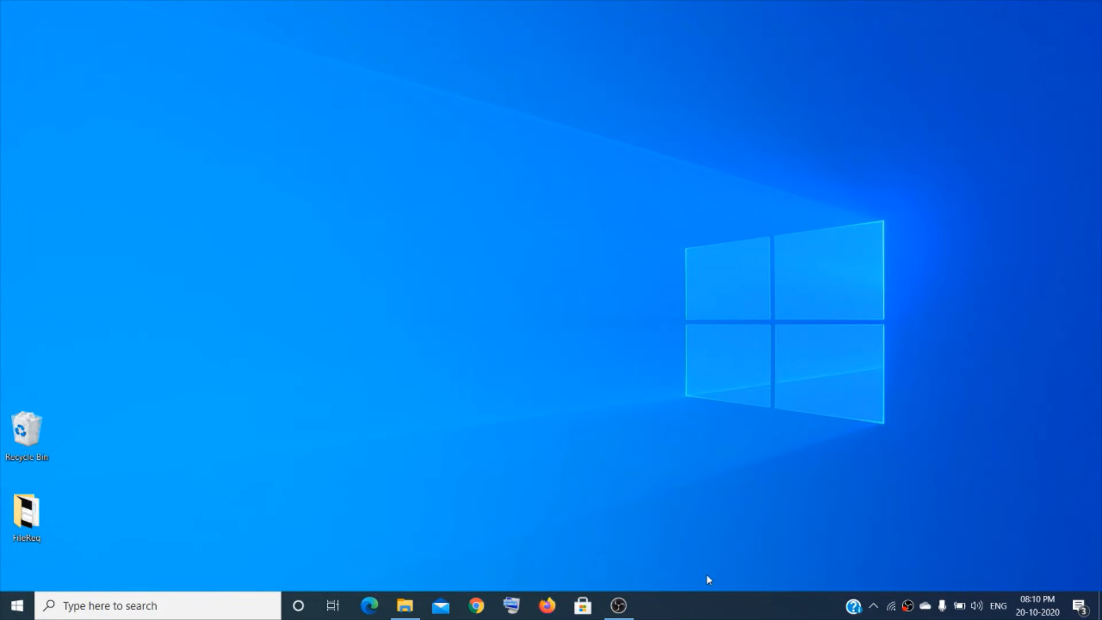